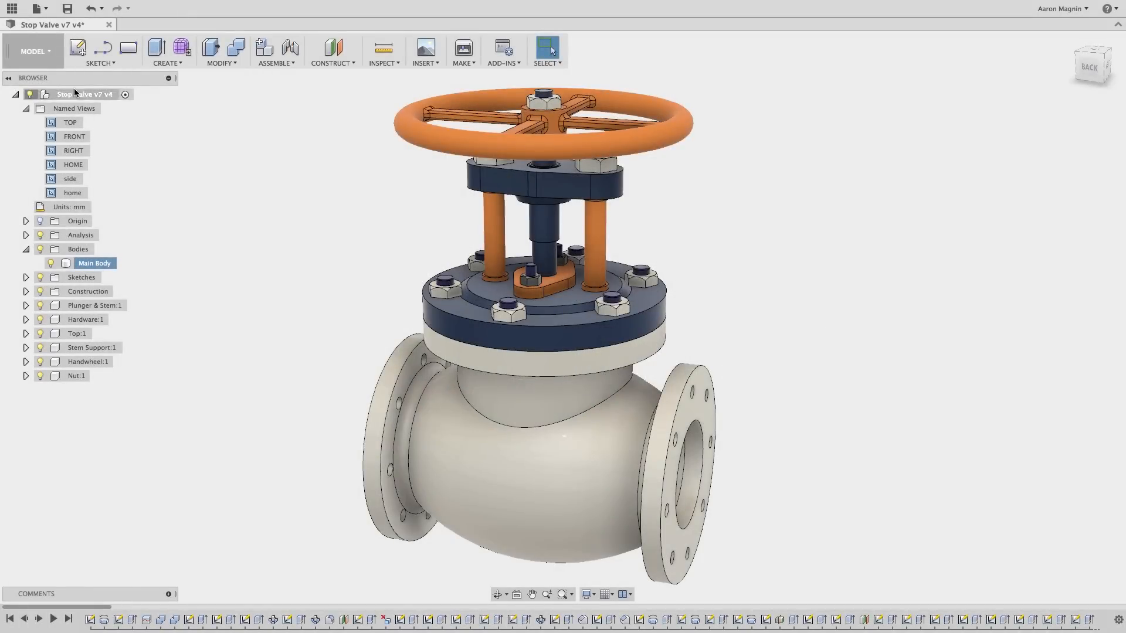
# Switch the stop valve document into the Simulation workspace.
pyautogui.click(34, 51)
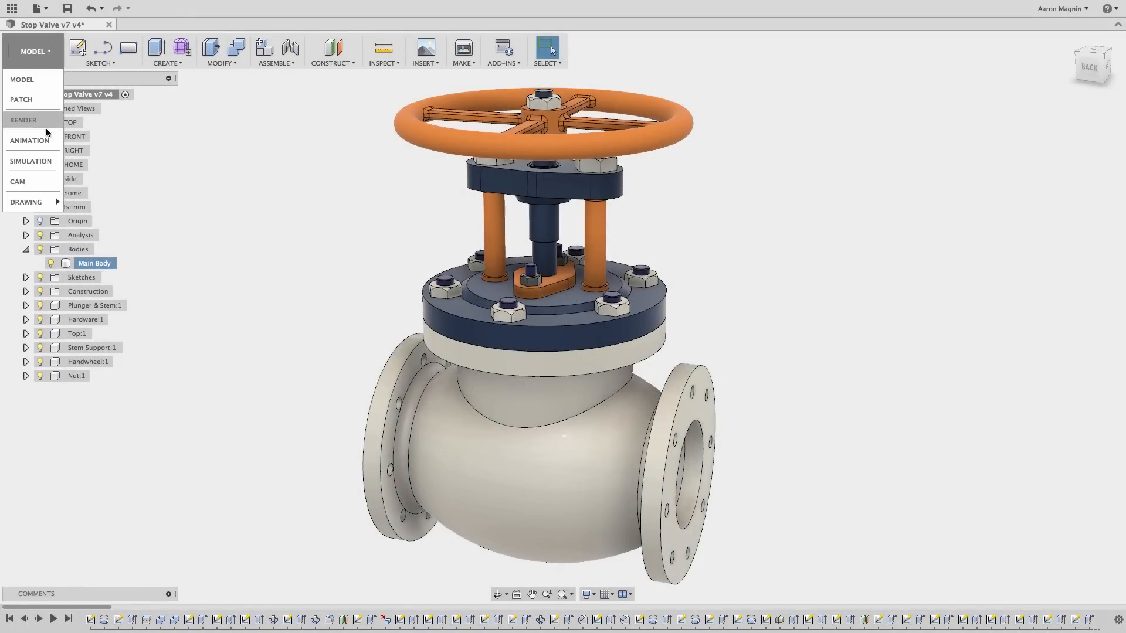
pyautogui.click(30, 161)
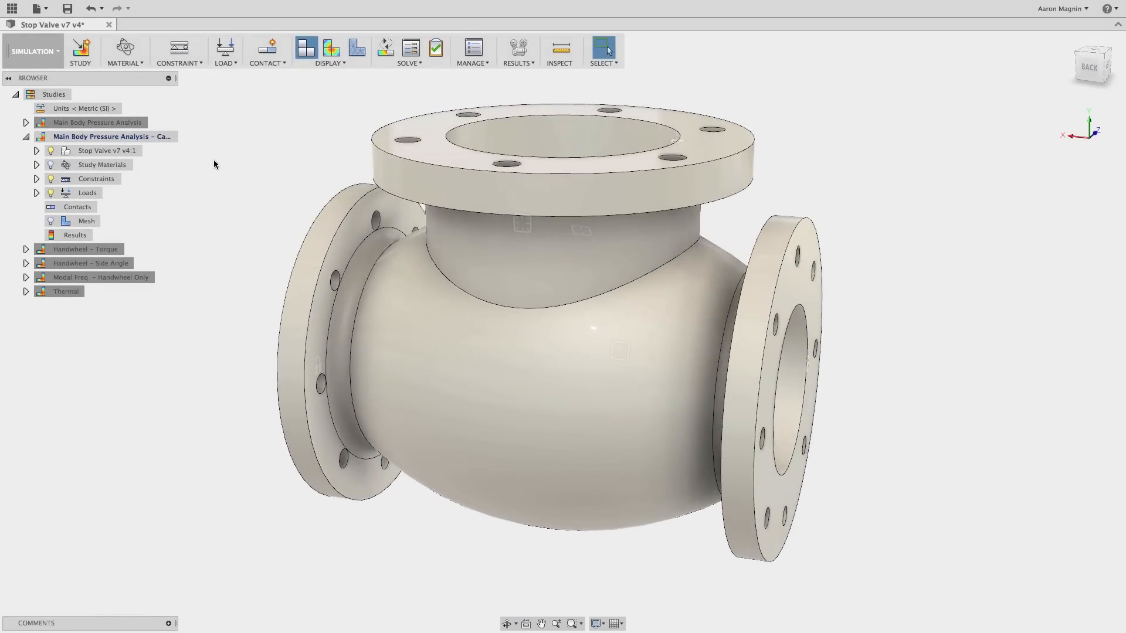
# Bring up the solve dialog listing the impeller's three ready modal frequency studies.
pyautogui.click(385, 47)
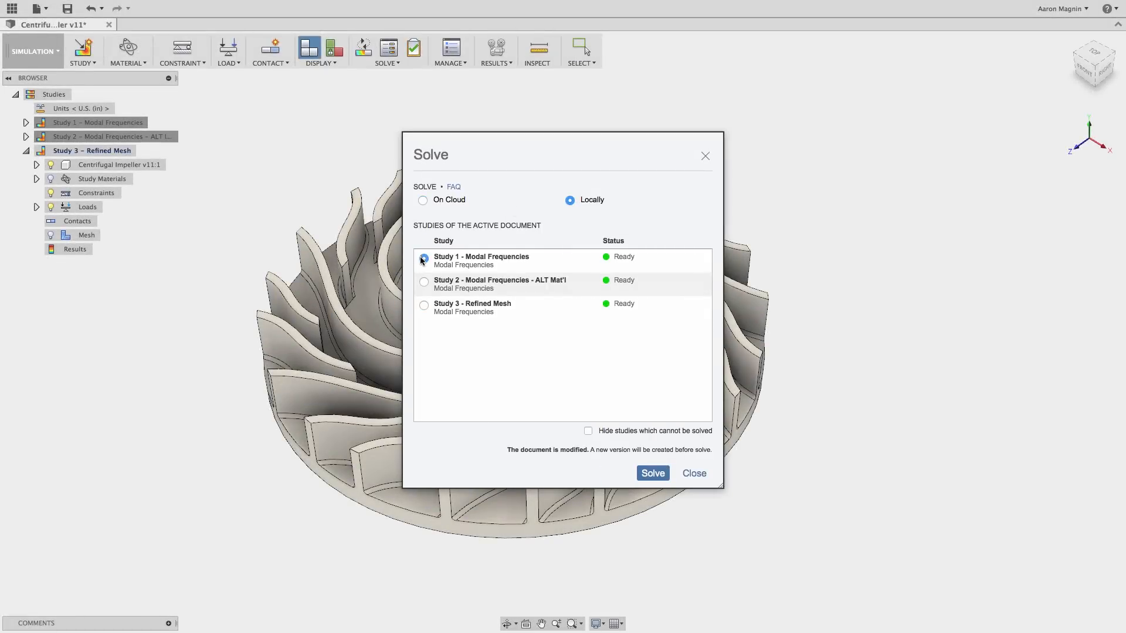
# Start the impeller's local Refined Mesh solve, then cancel the running job.
pyautogui.click(652, 473)
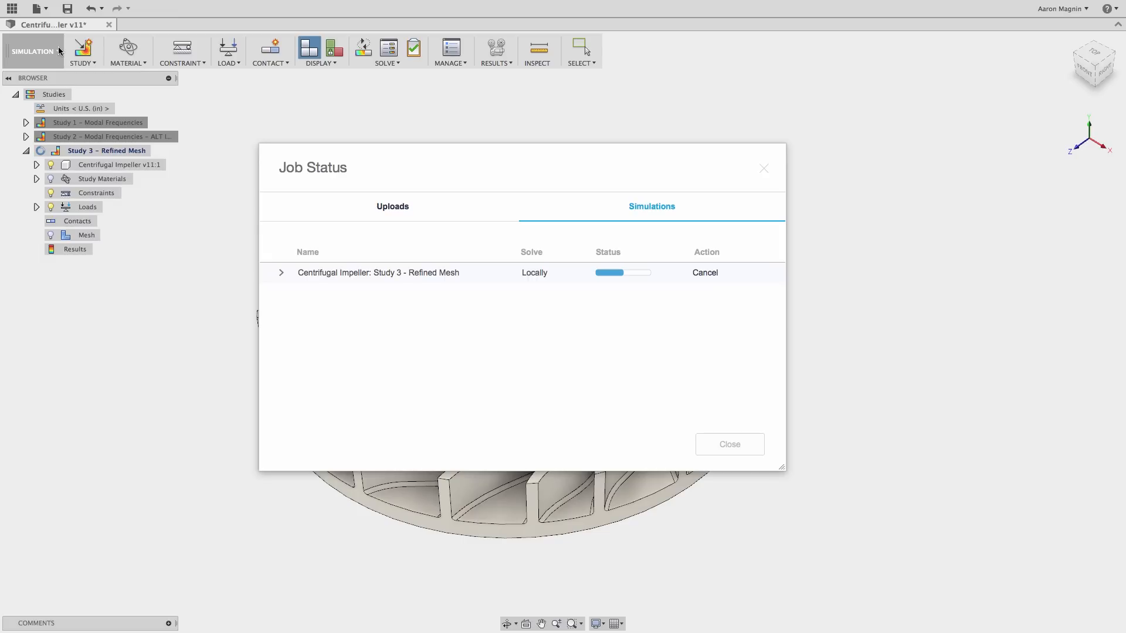
pyautogui.click(705, 272)
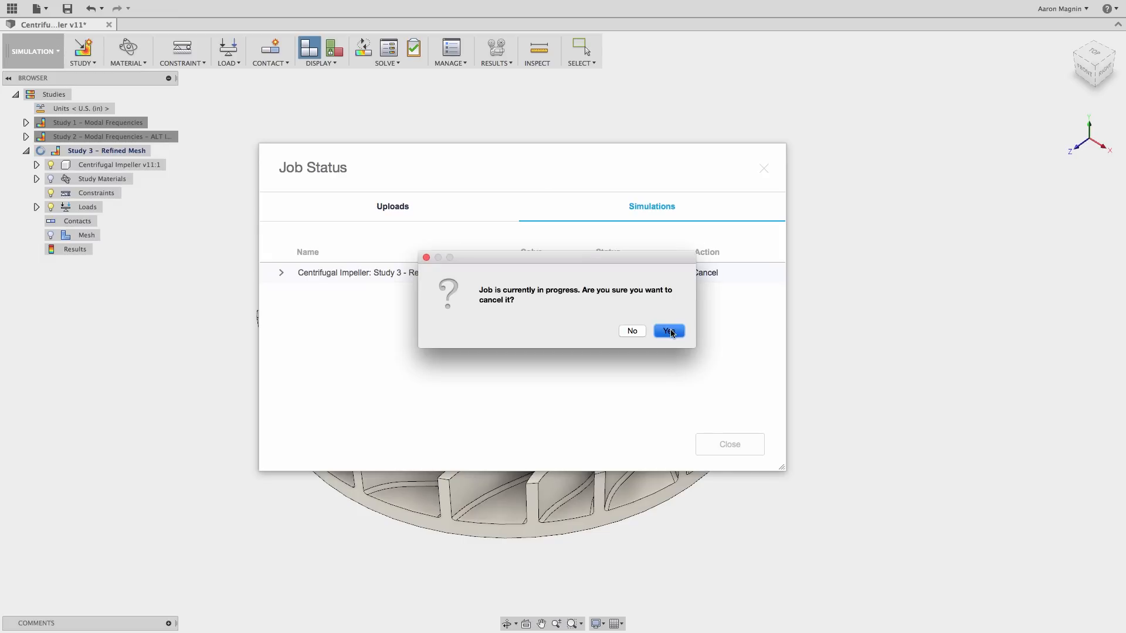
pyautogui.click(668, 331)
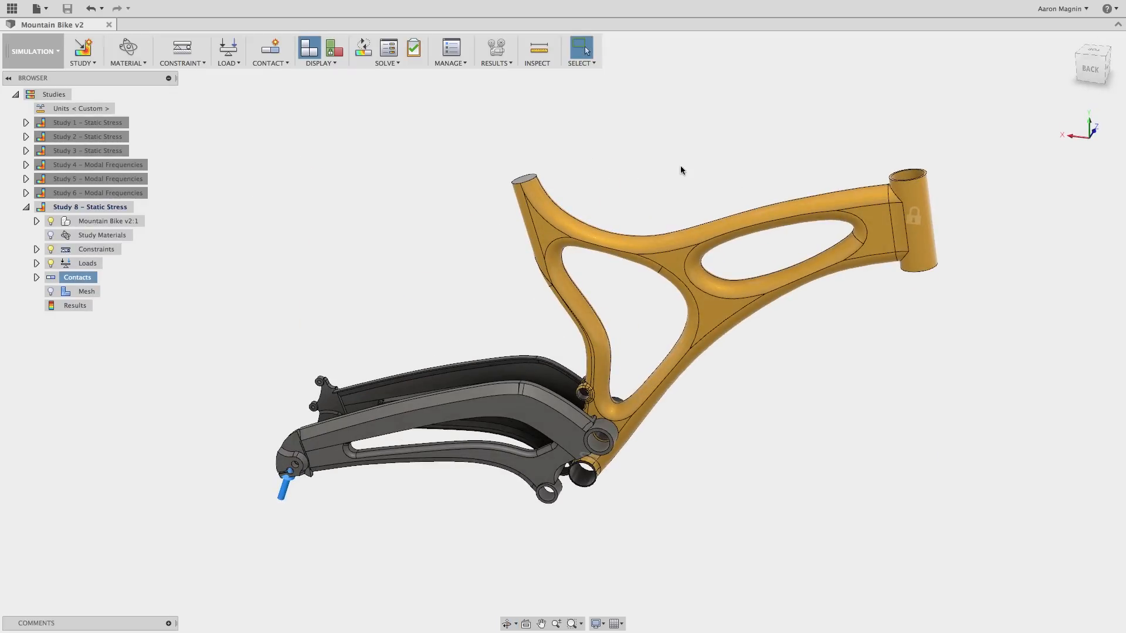
# Schedule cloud solves for all seven mountain bike studies and dismiss the job status.
pyautogui.click(361, 46)
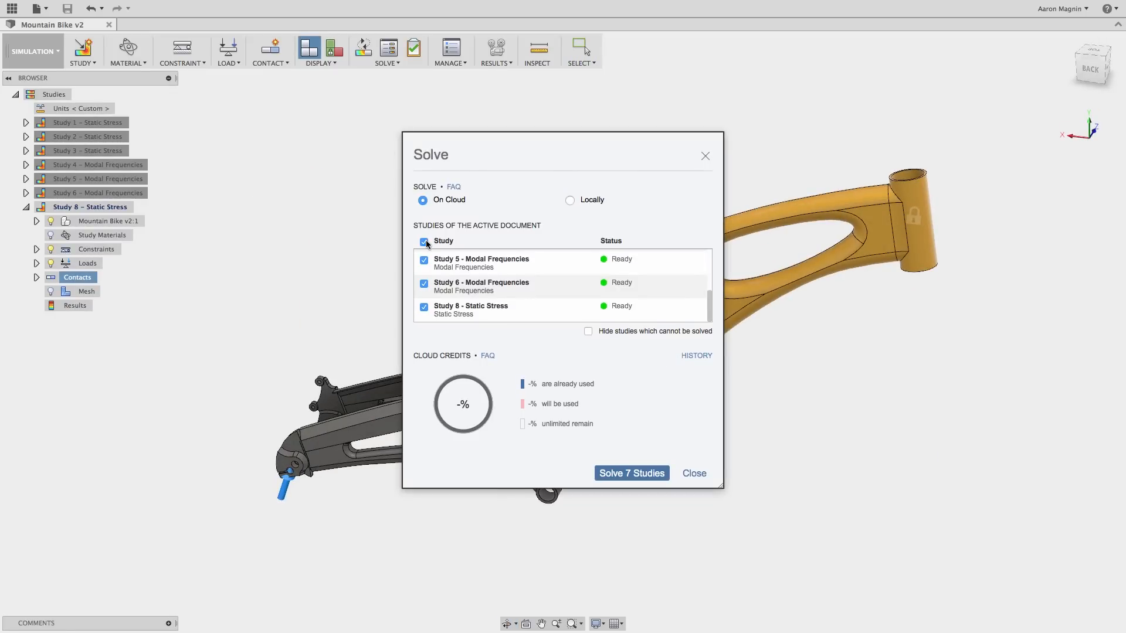
pyautogui.click(631, 473)
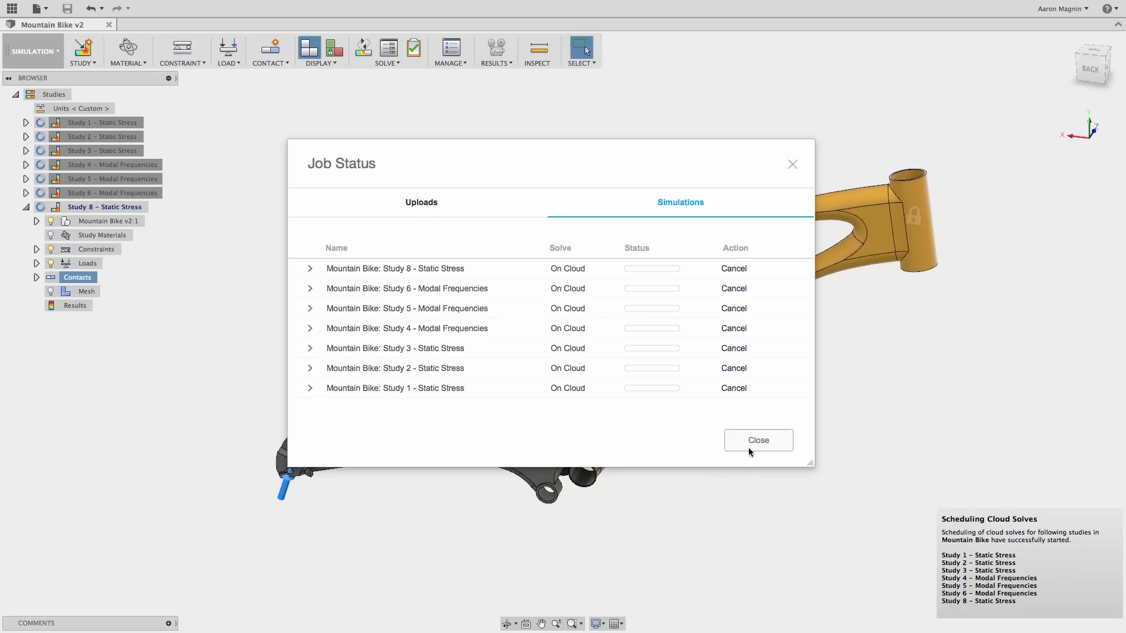
pyautogui.click(757, 440)
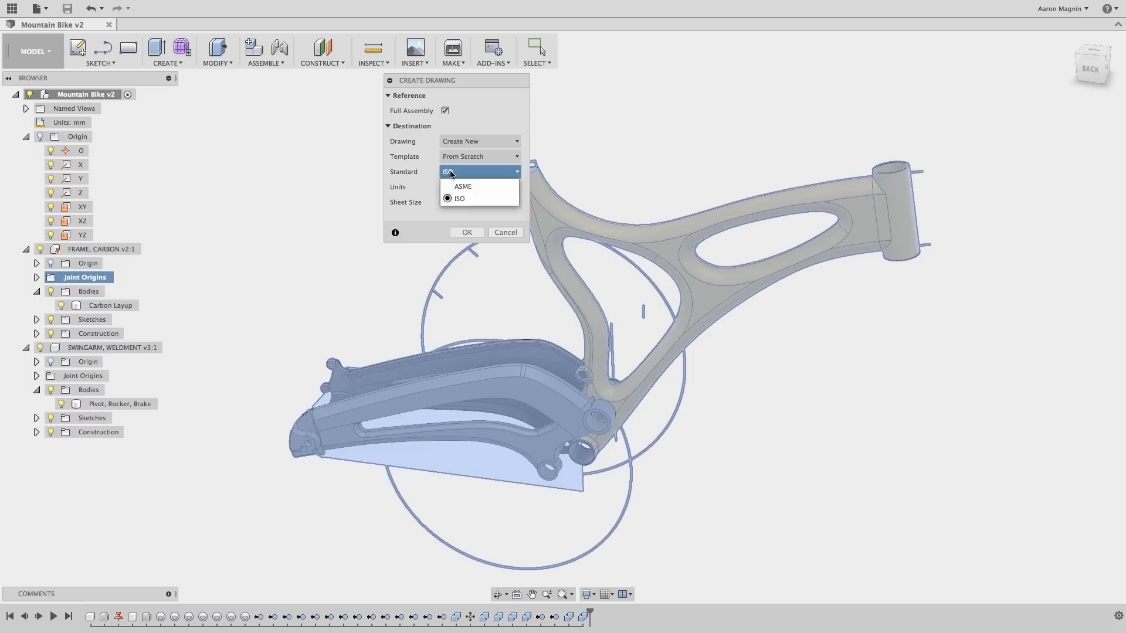
# Create a new Mountain Bike drawing sheet using the ISO drafting standard.
pyautogui.click(466, 232)
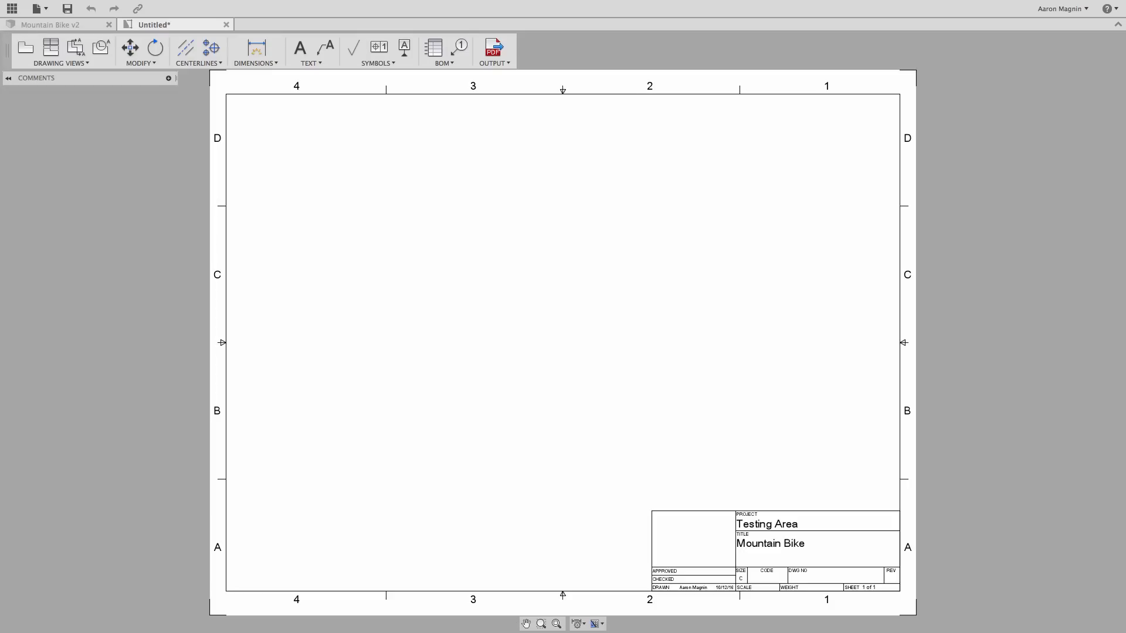